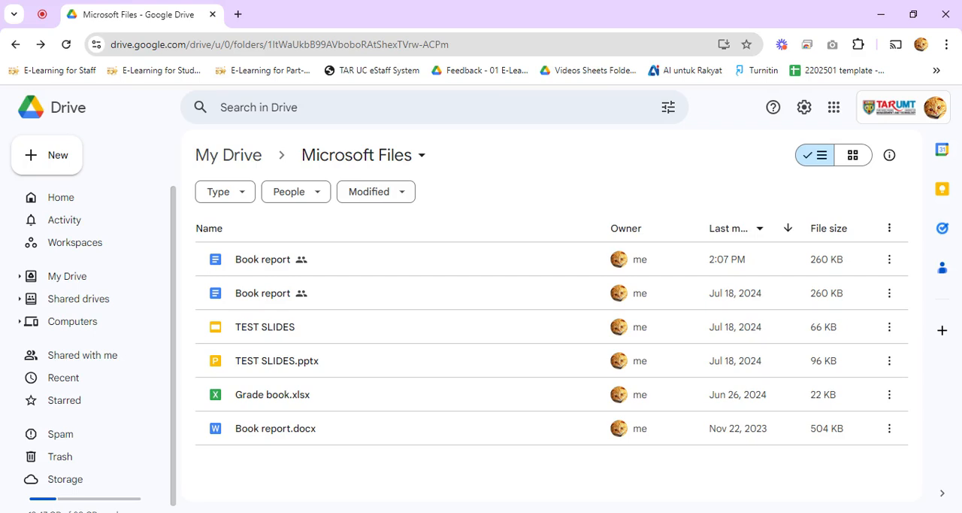
pyautogui.moveTo(605, 443)
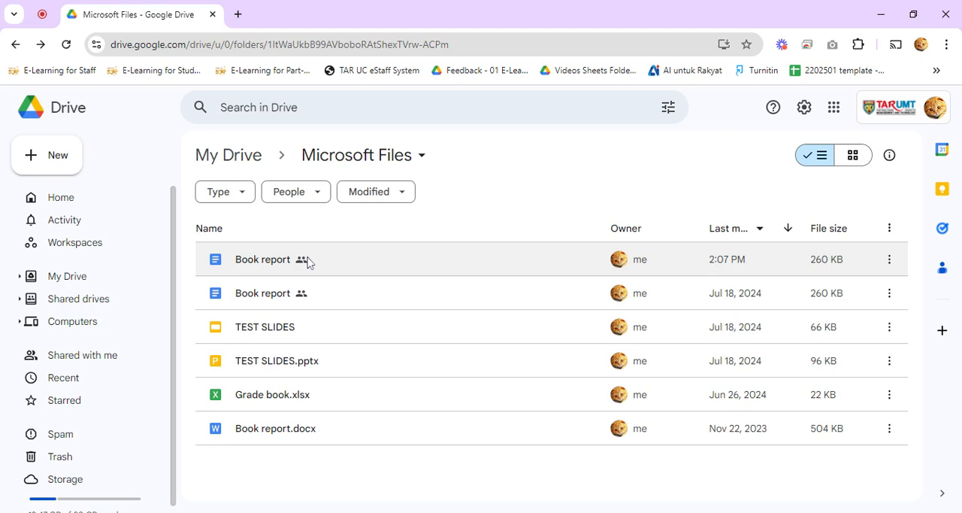
pyautogui.moveTo(300, 259)
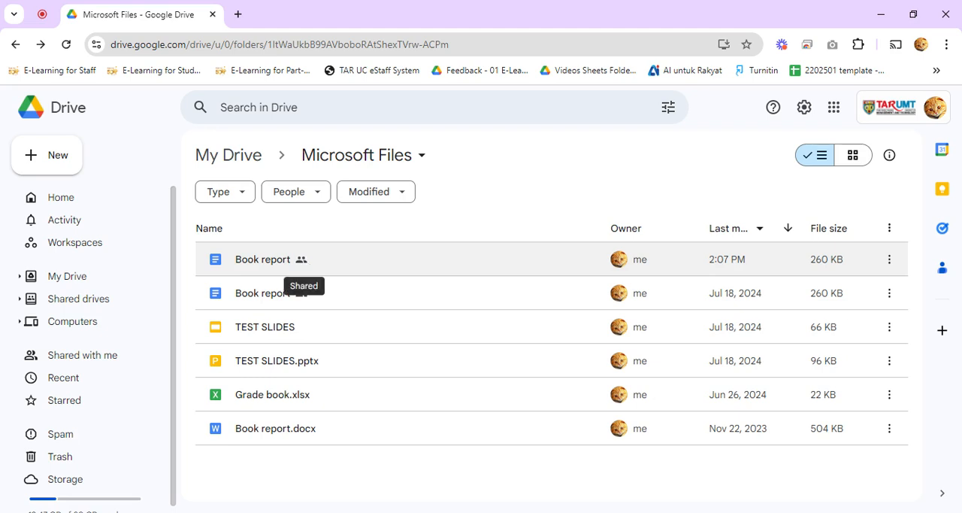
# Open the Share dialog for the newer Book report from its context menu.
pyautogui.rightClick(261, 258)
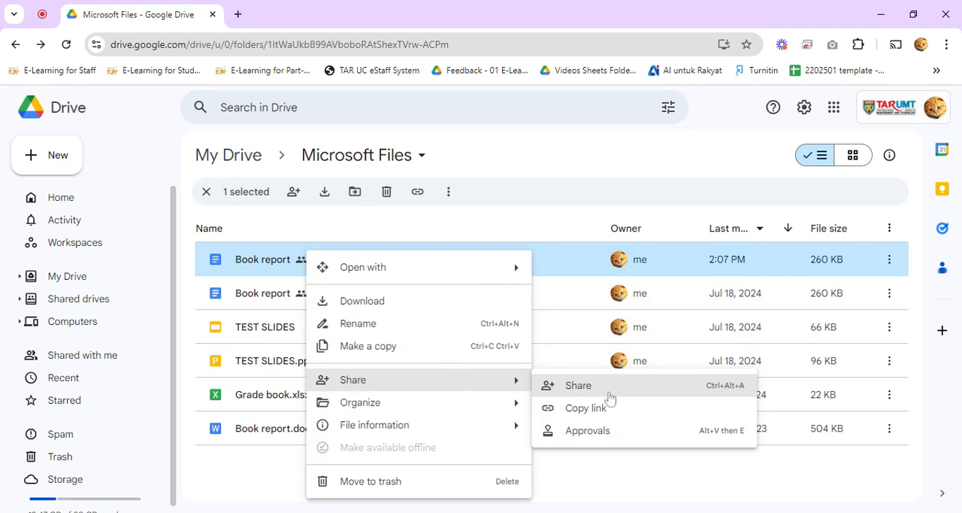
pyautogui.click(578, 385)
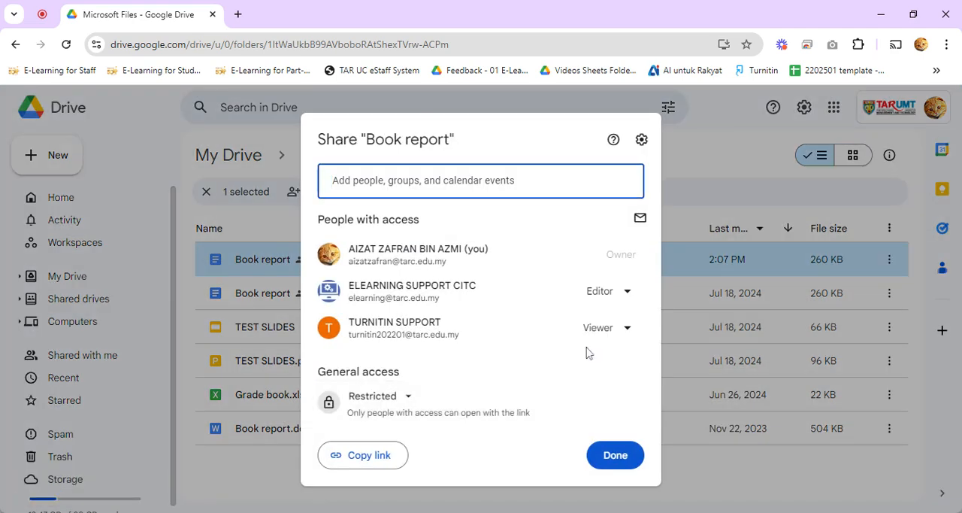
pyautogui.moveTo(640, 216)
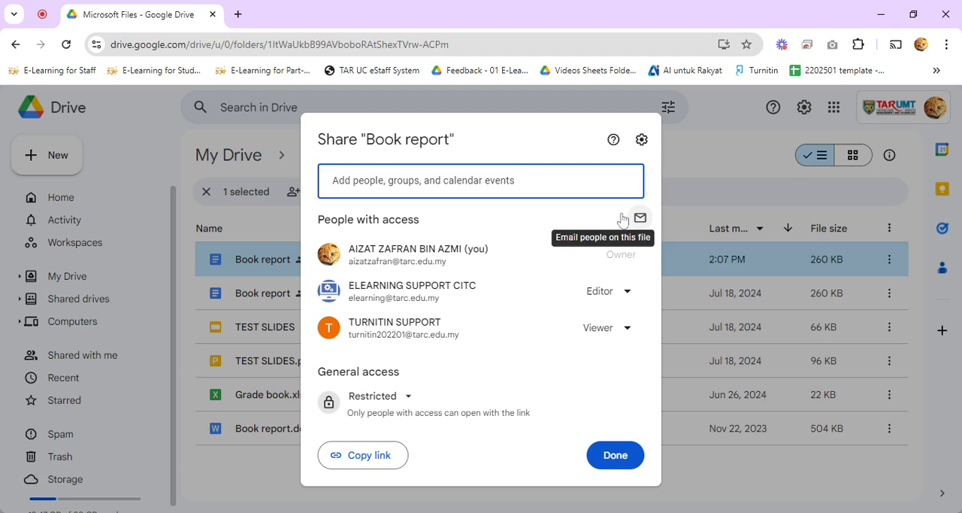
pyautogui.moveTo(442, 224)
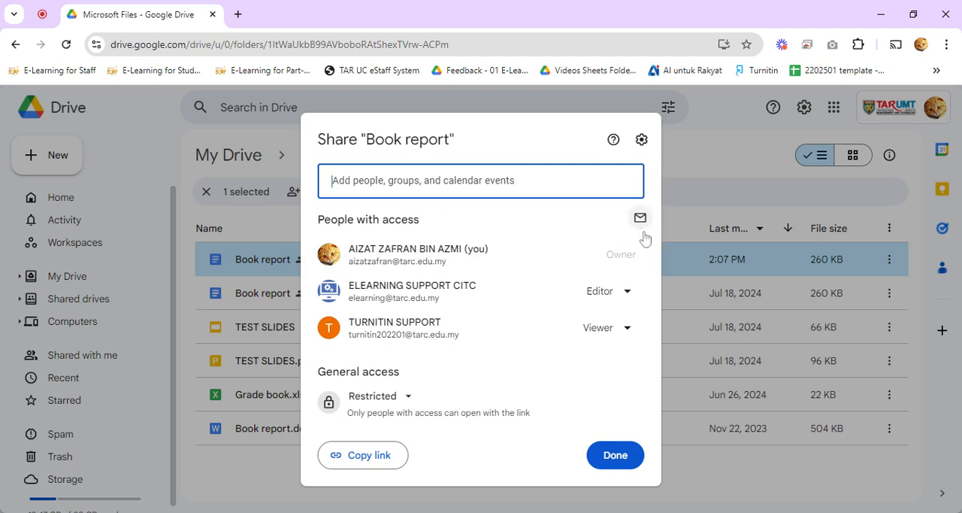
# Email the file's editor and viewer: 'Test email. This doc is edited recently.'.
pyautogui.click(641, 216)
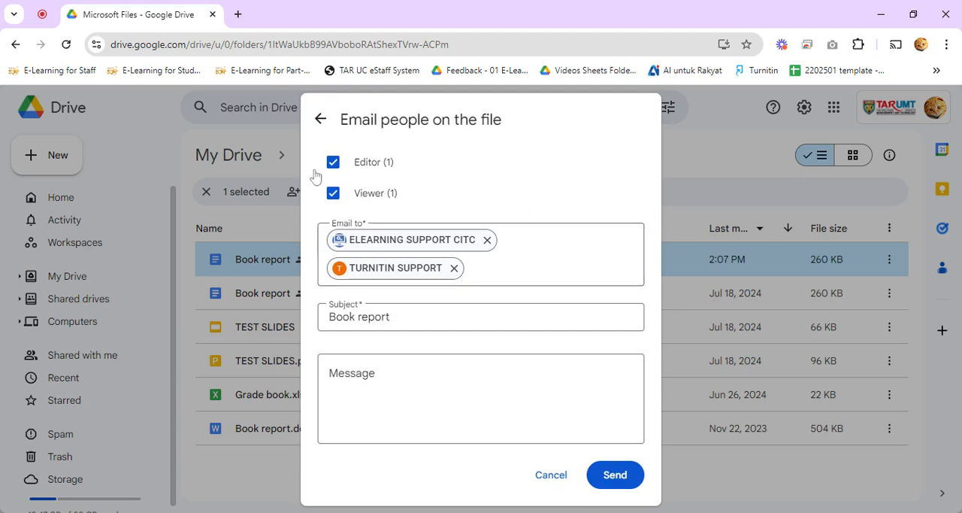
pyautogui.moveTo(406, 203)
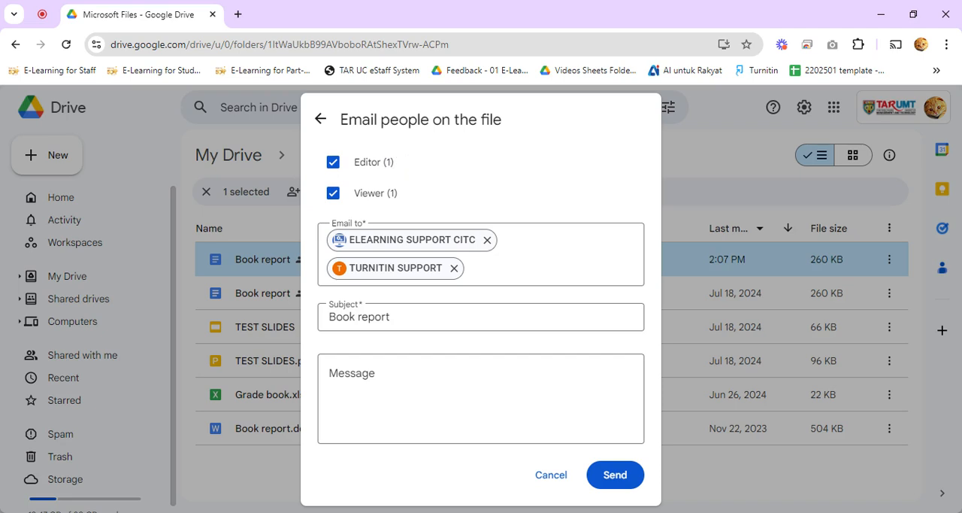
pyautogui.click(481, 398)
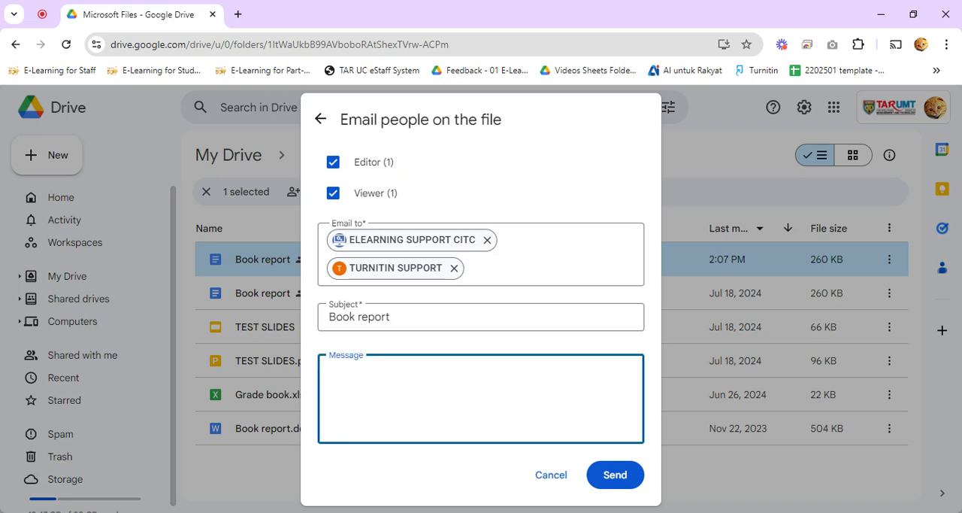
pyautogui.write('Test email')
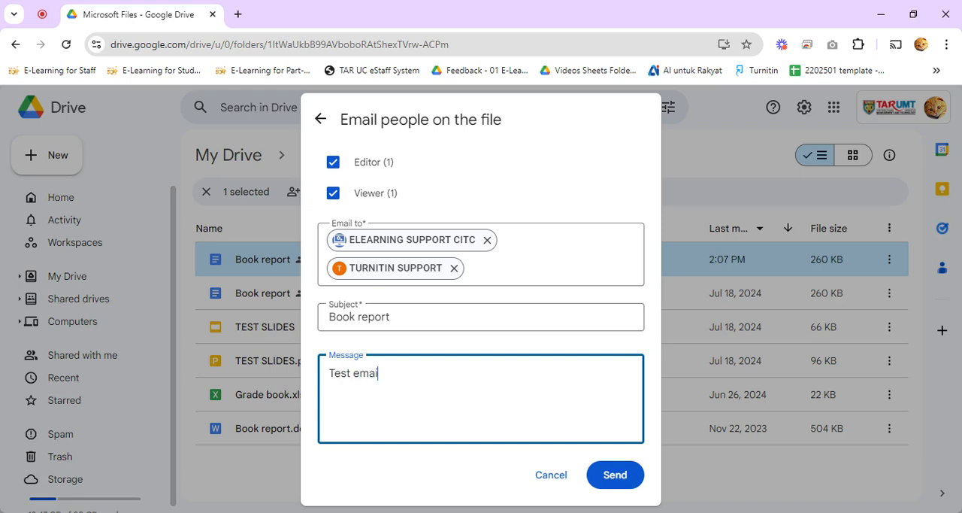
pyautogui.write('. This')
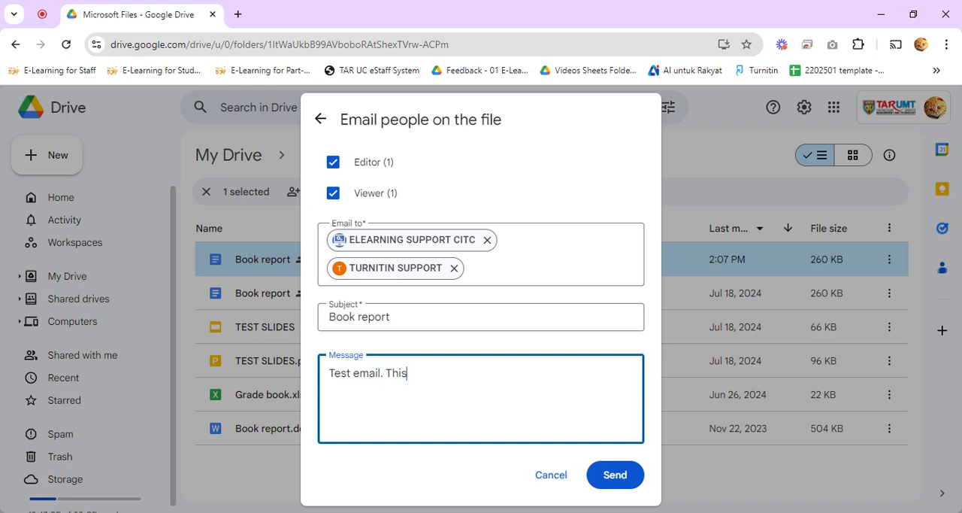
pyautogui.write('doc is ed')
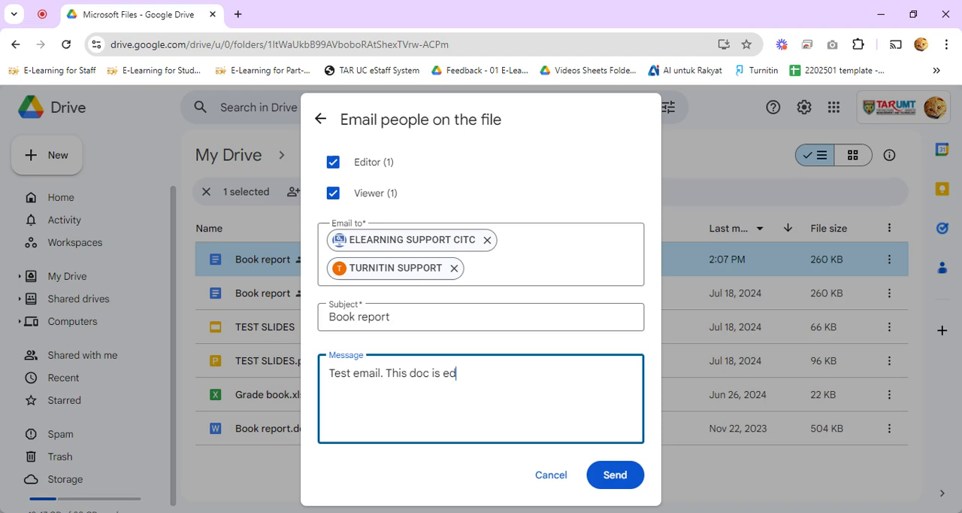
pyautogui.write('ited recently.')
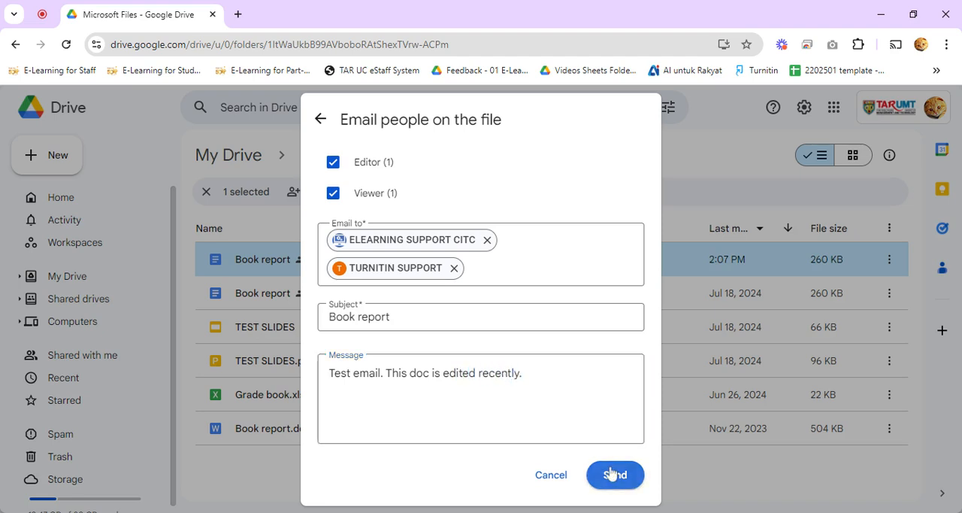
pyautogui.click(615, 475)
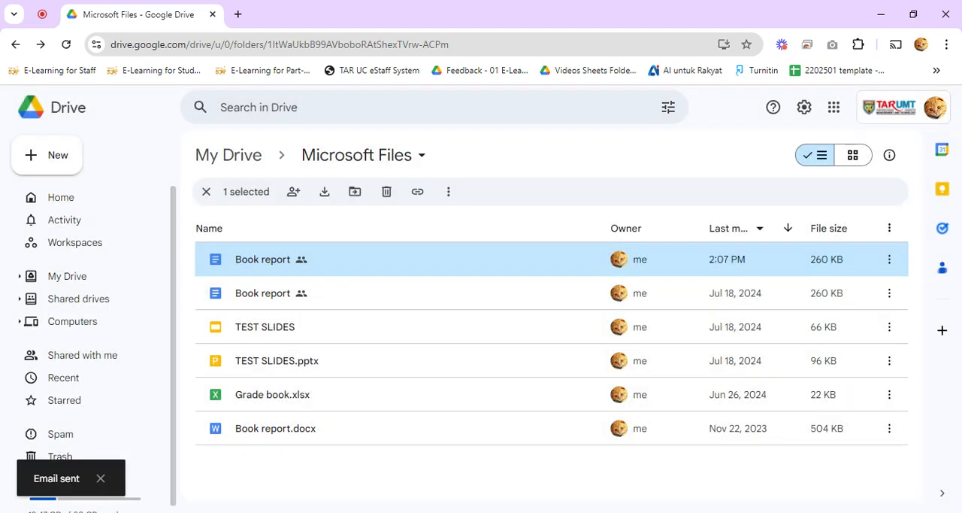
# Open the Book report document in Google Docs.
pyautogui.doubleClick(262, 259)
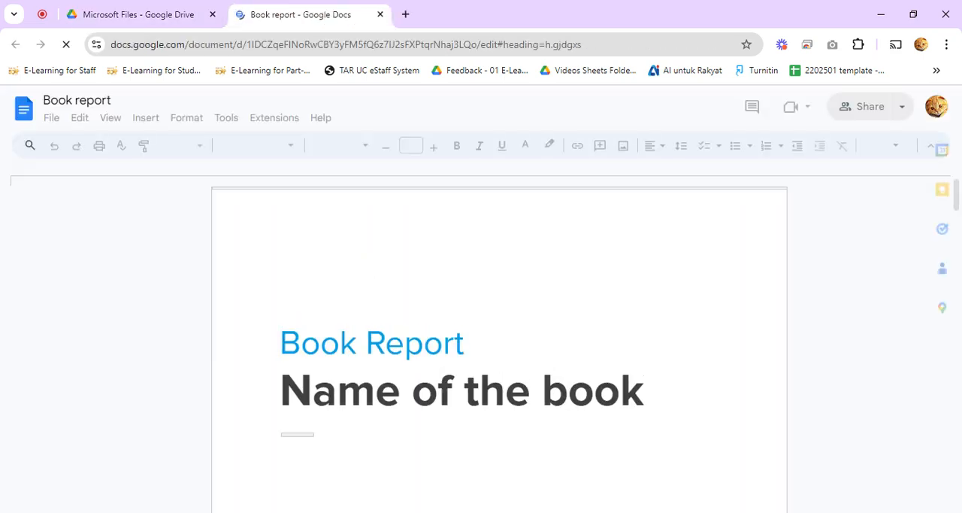